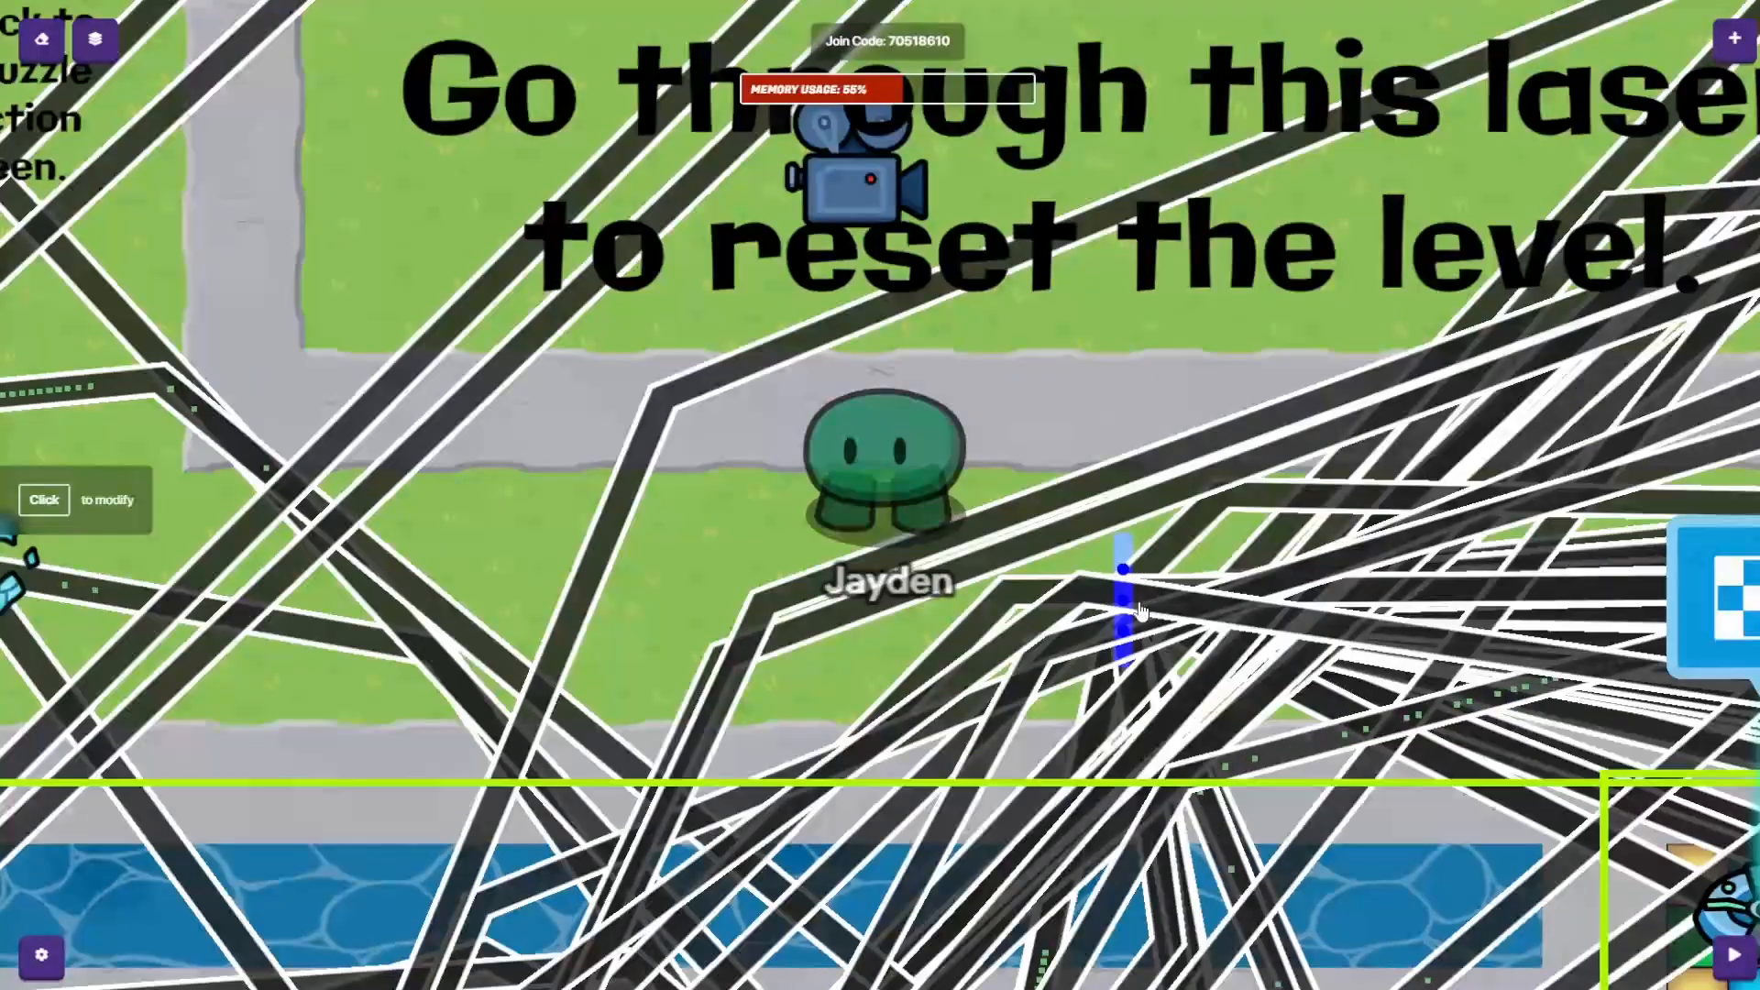
- Start the game, answer the questioner's question correctly, and continue back to the map
left_click(1123, 572)
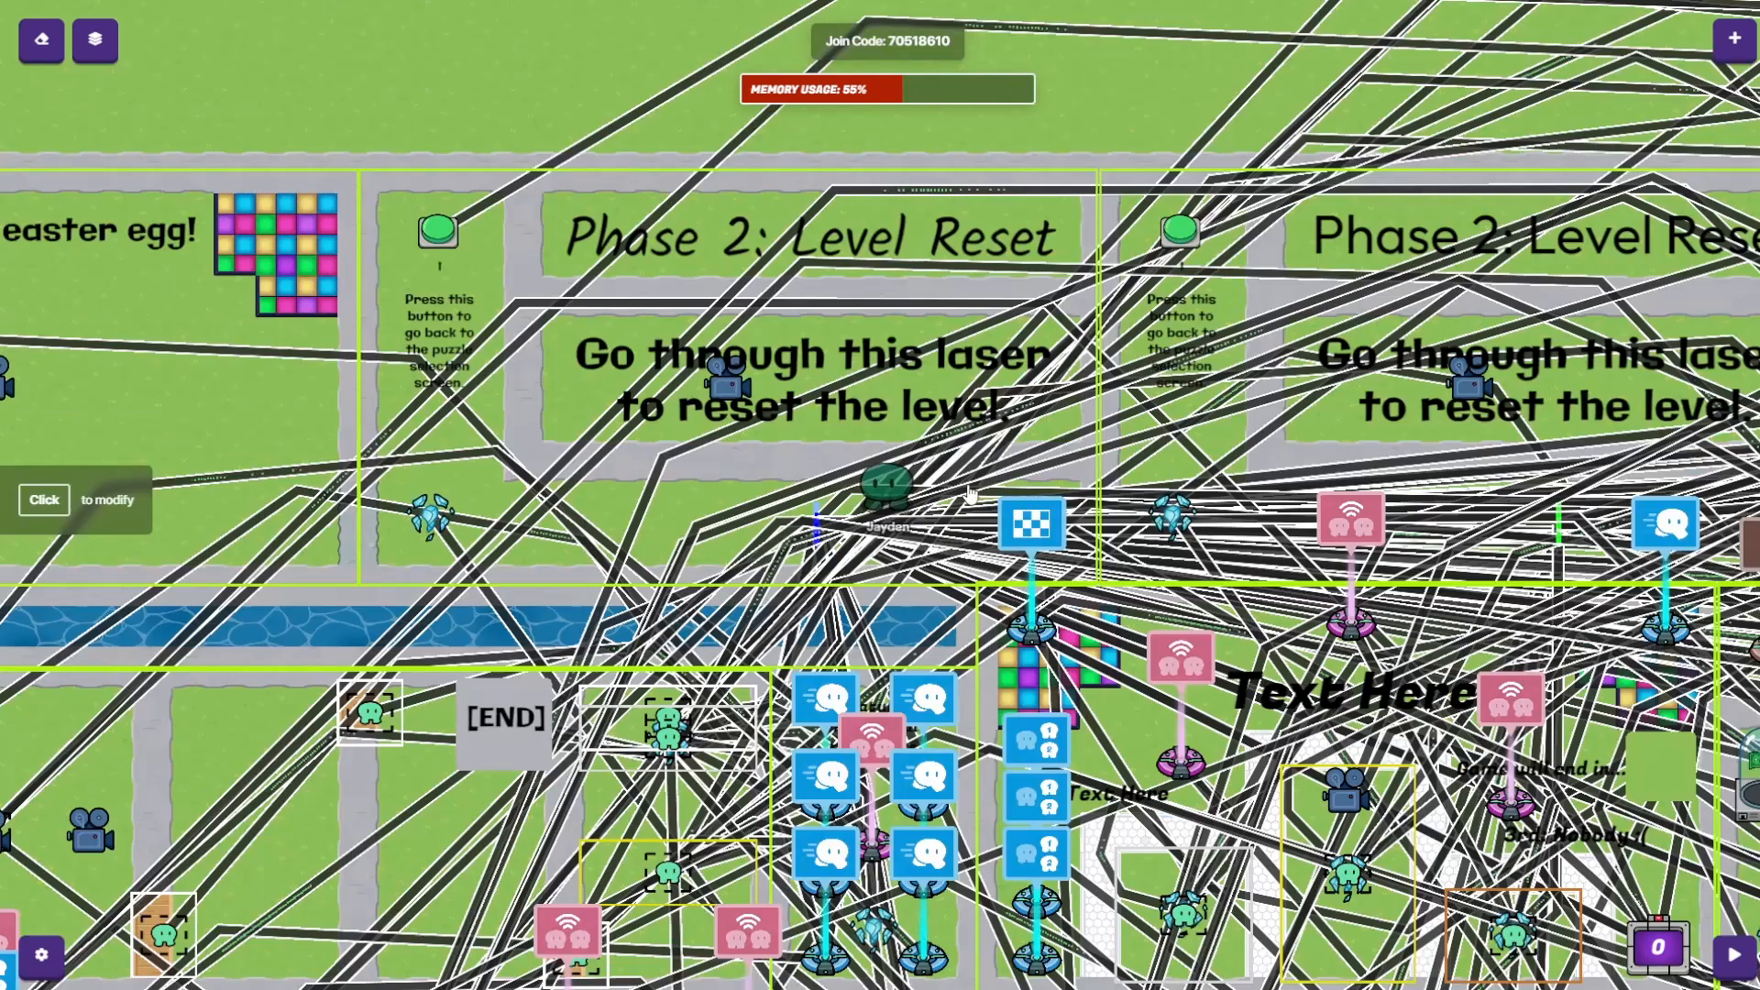
scroll("down", 3)
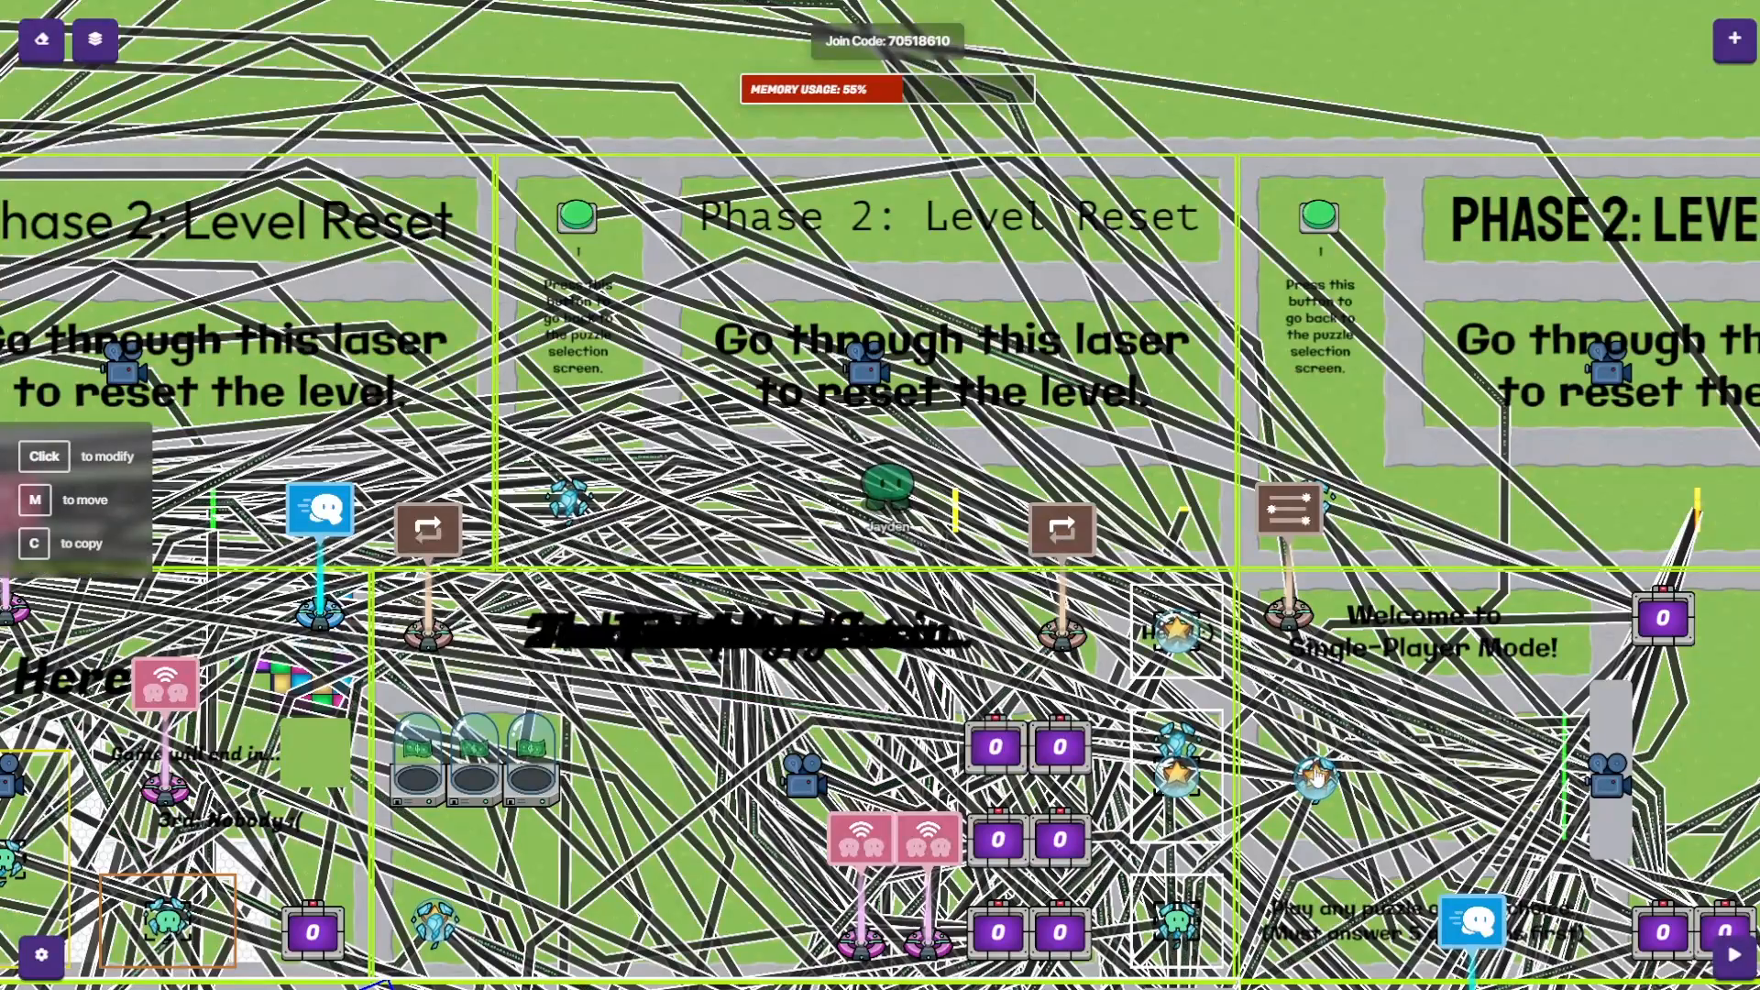
scroll("down", 3)
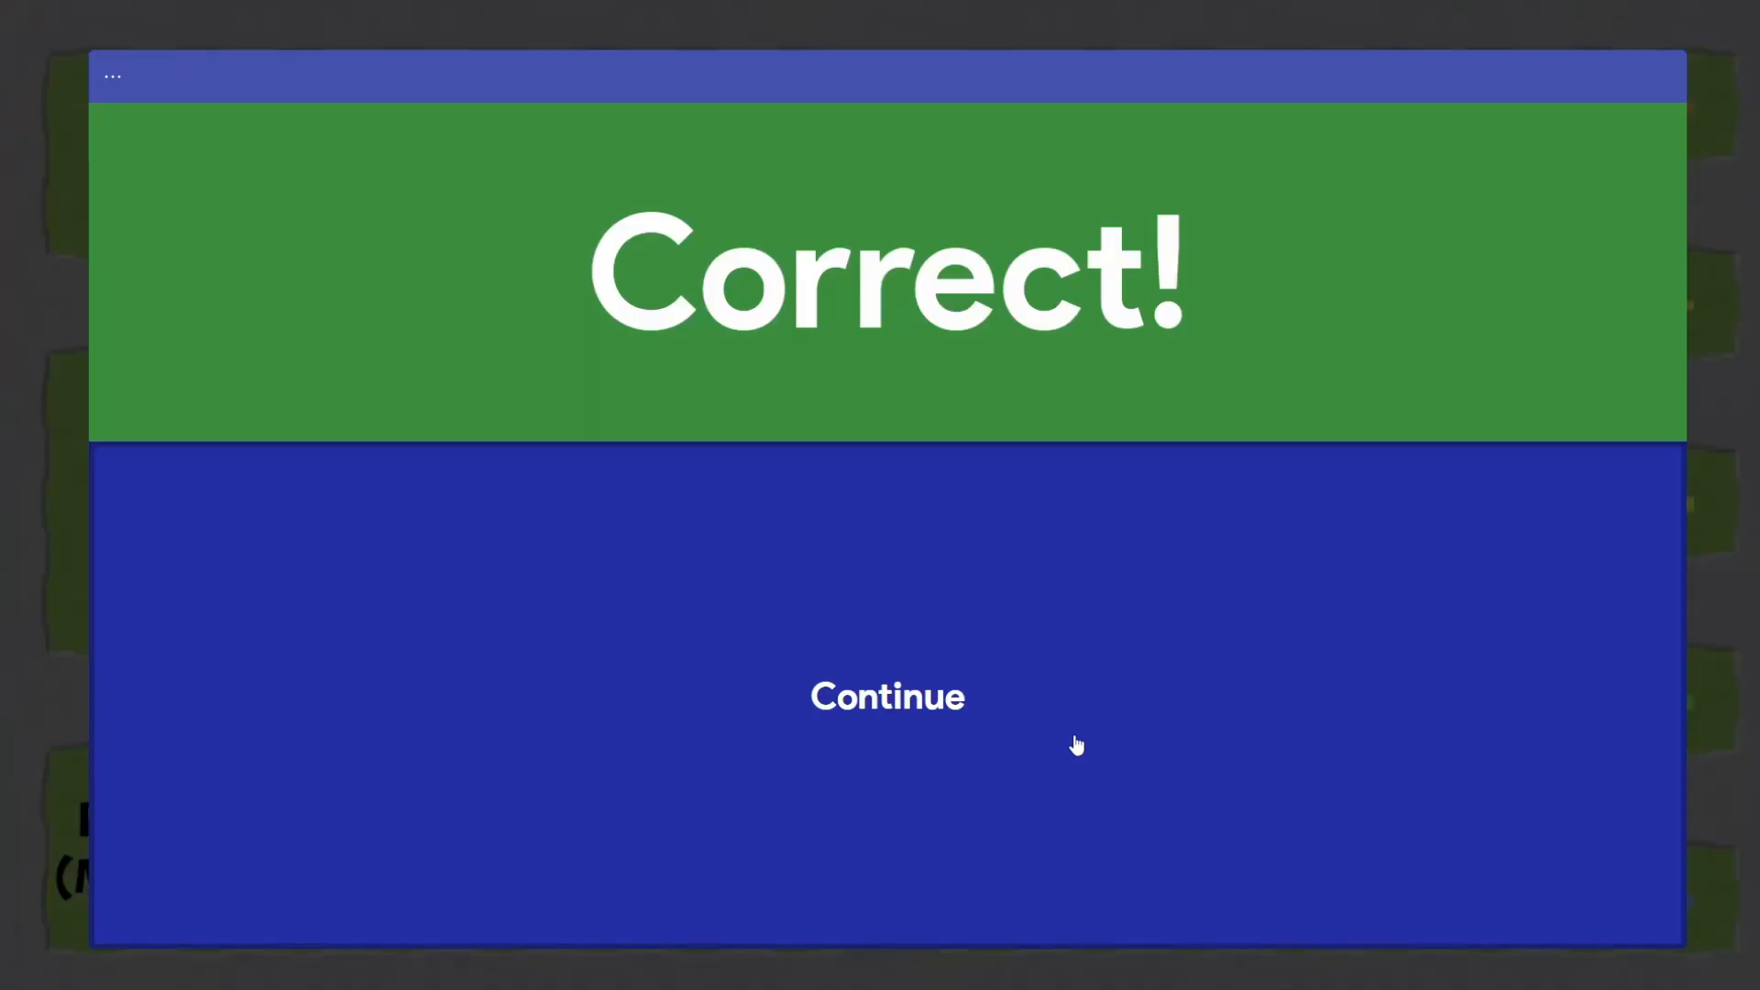
left_click(886, 696)
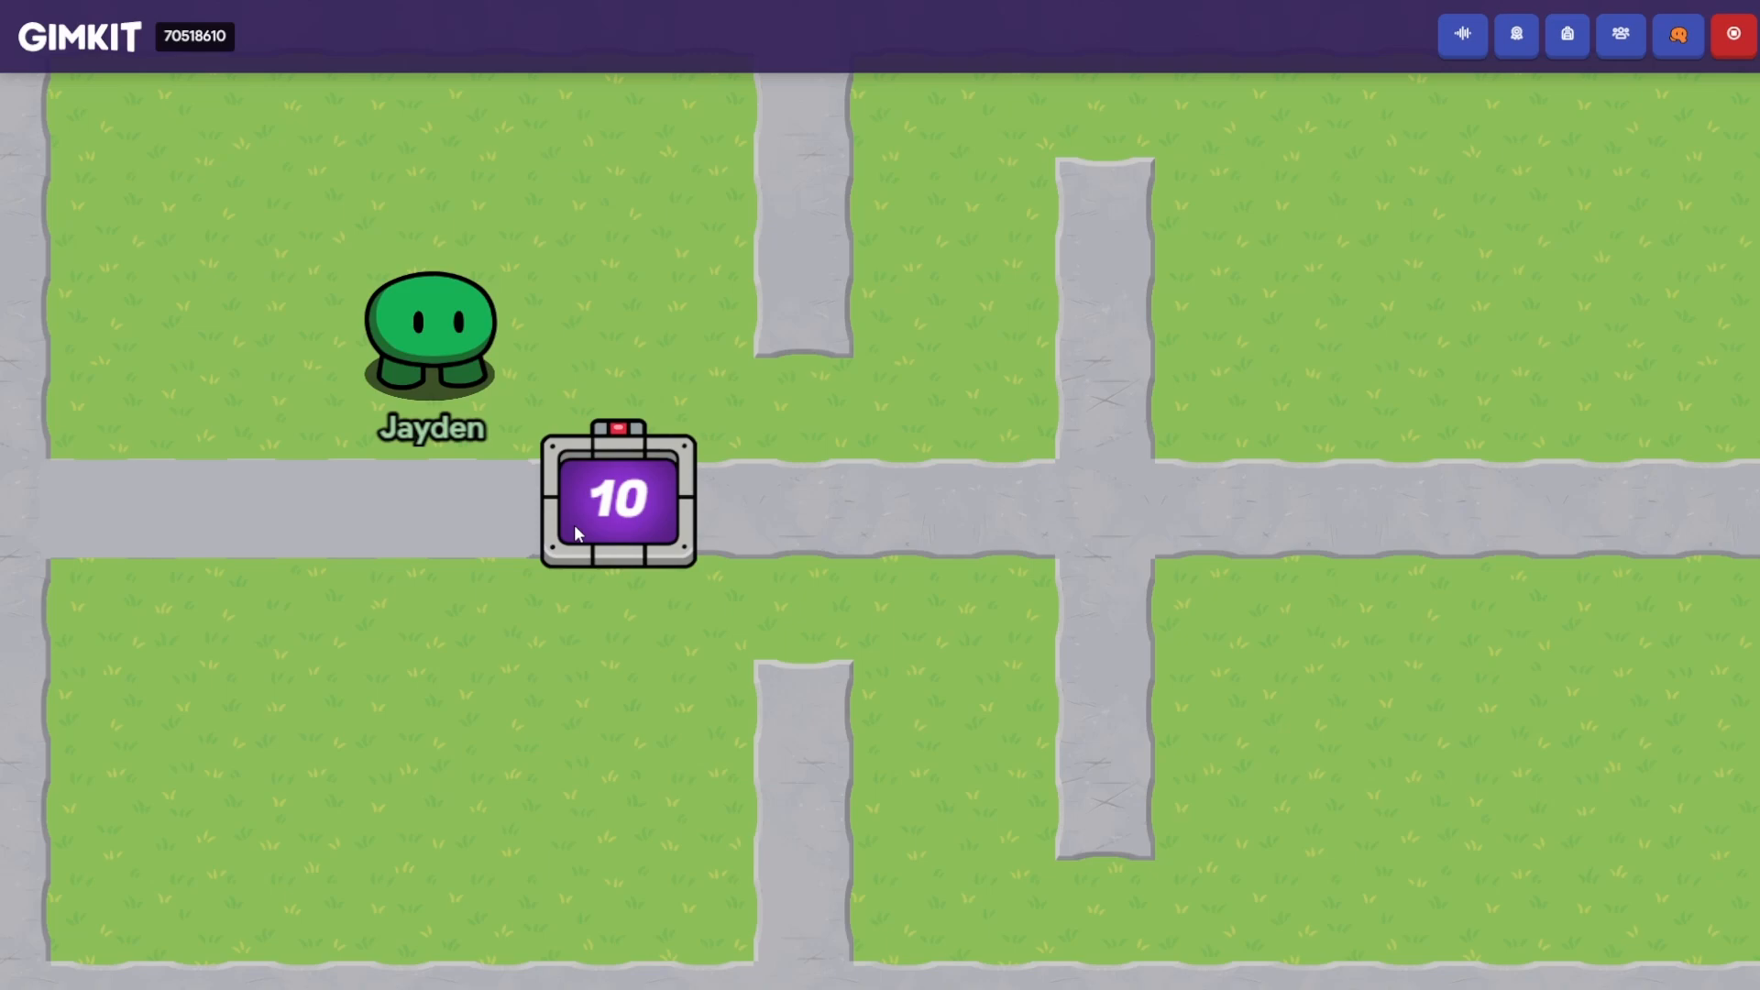
mouse_move(567, 507)
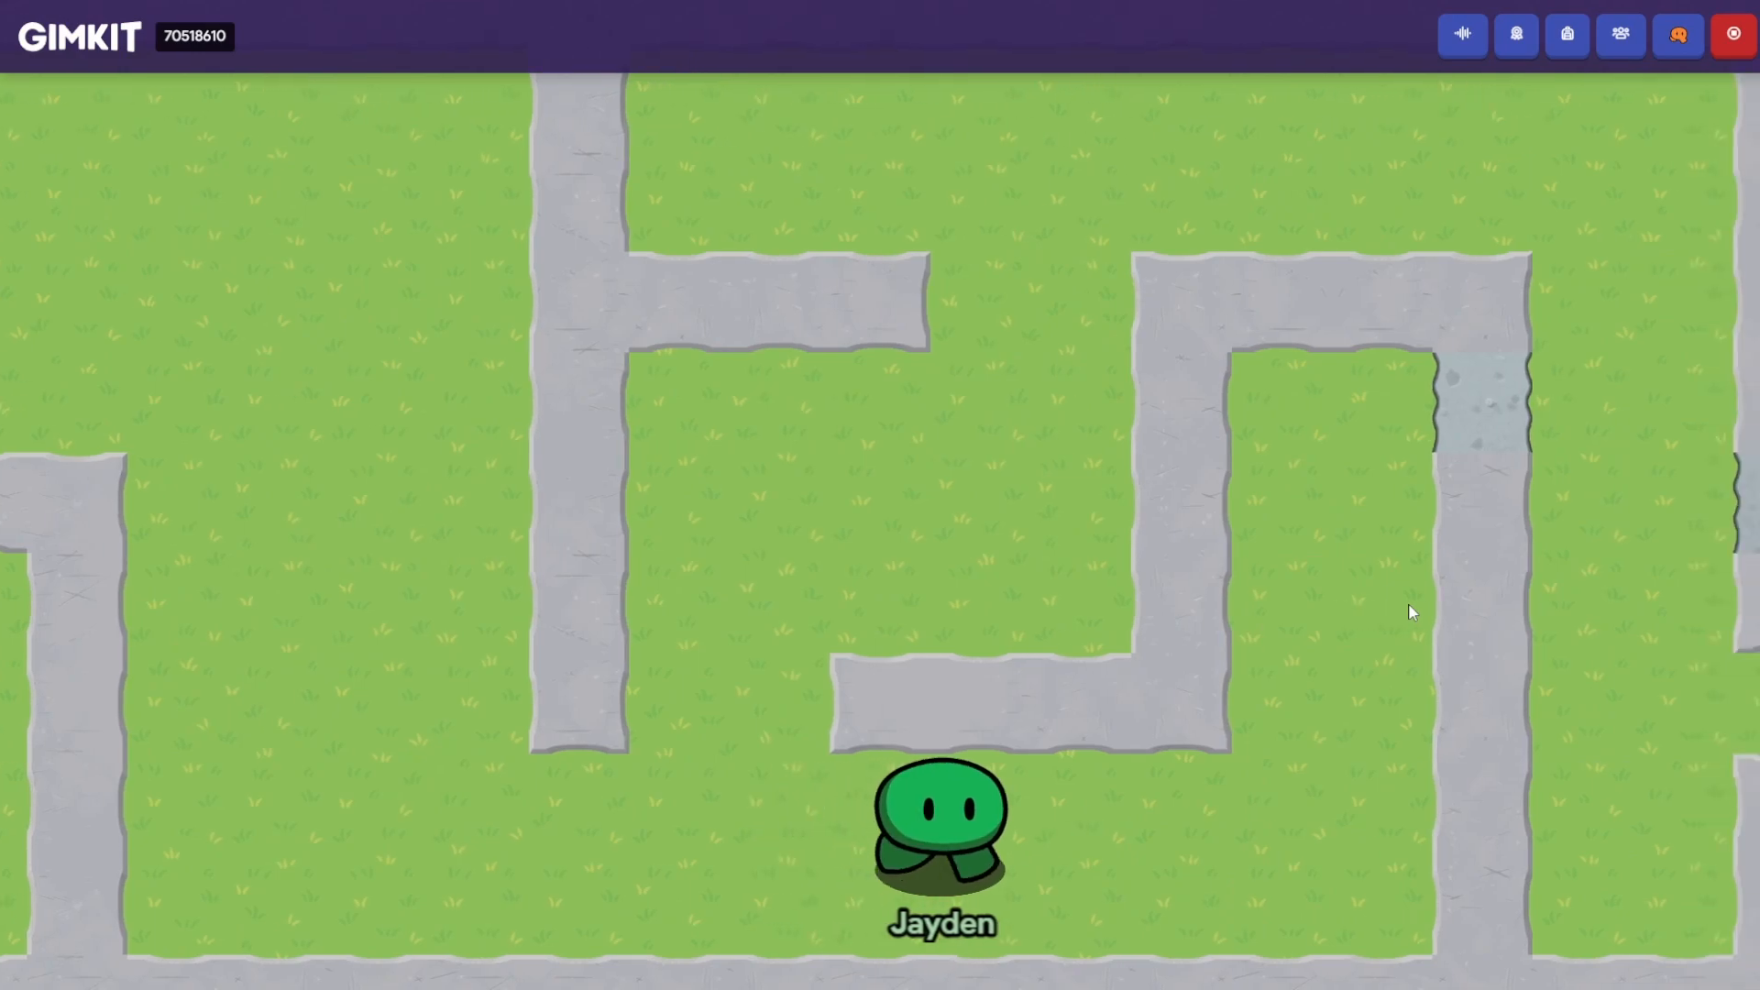
- Walk the character through the maze into the 'Just kidding! Go back! :)' dead-end room
key("w")
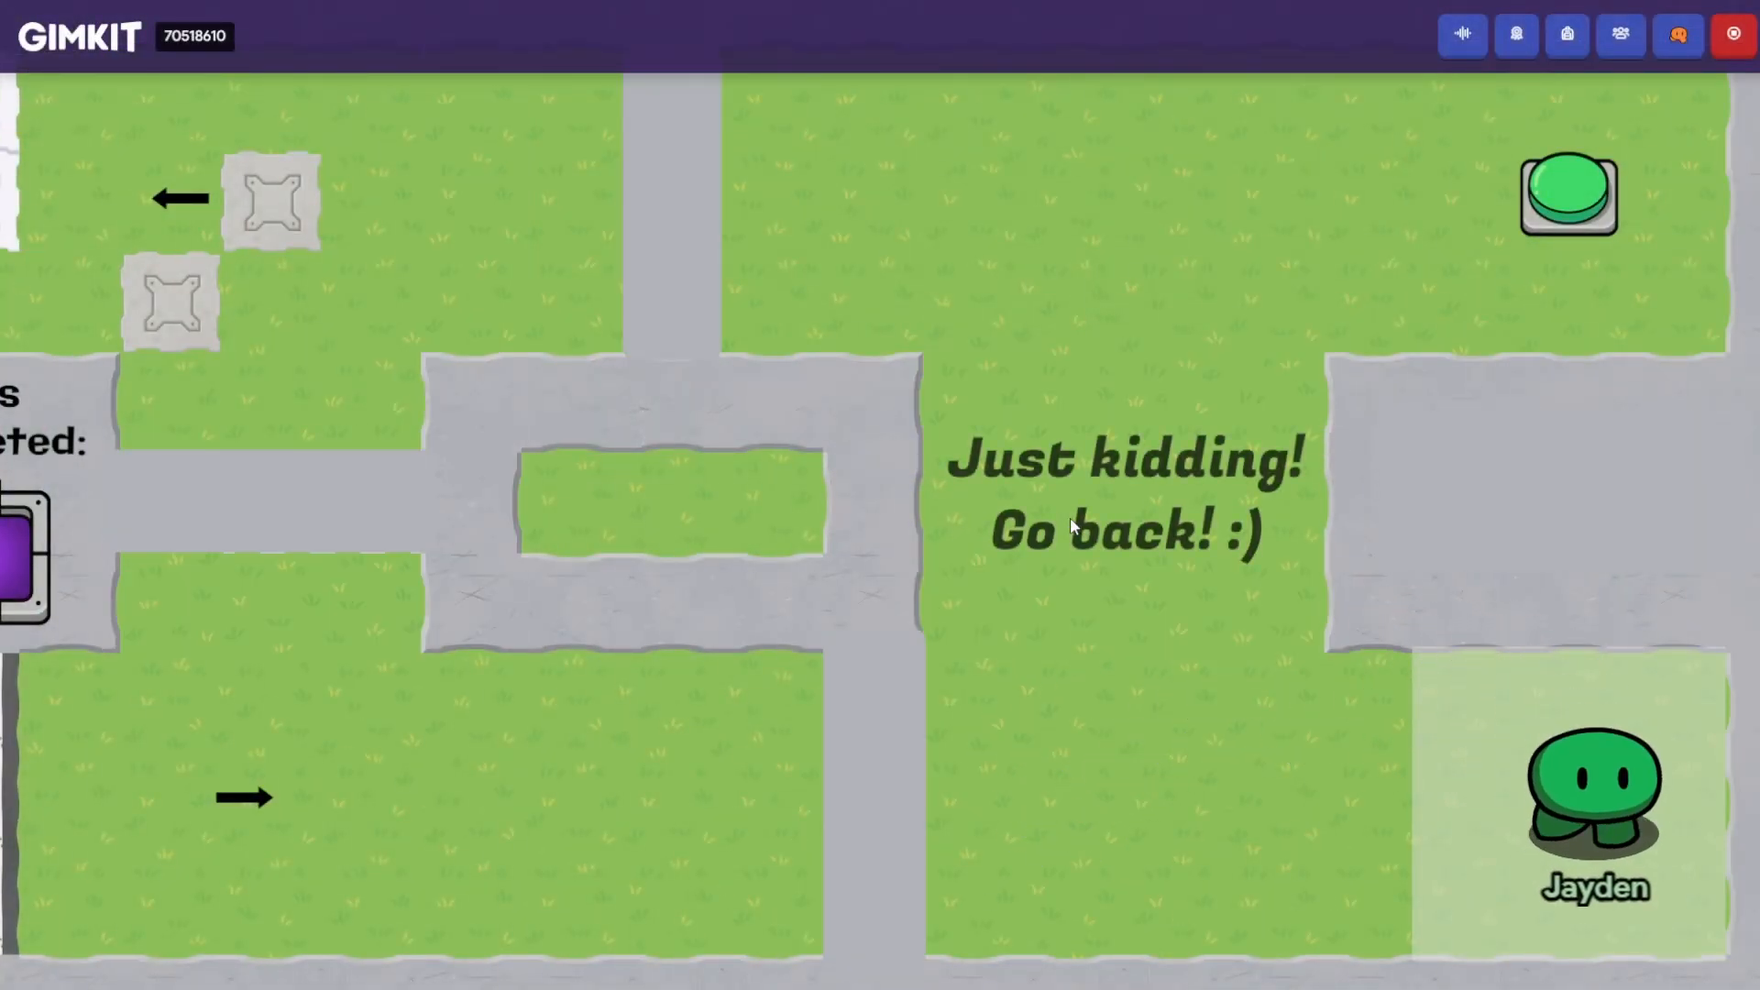
- Walk back out of the dead end and across the wooden bridges to 'You're almost there!'
key("up")
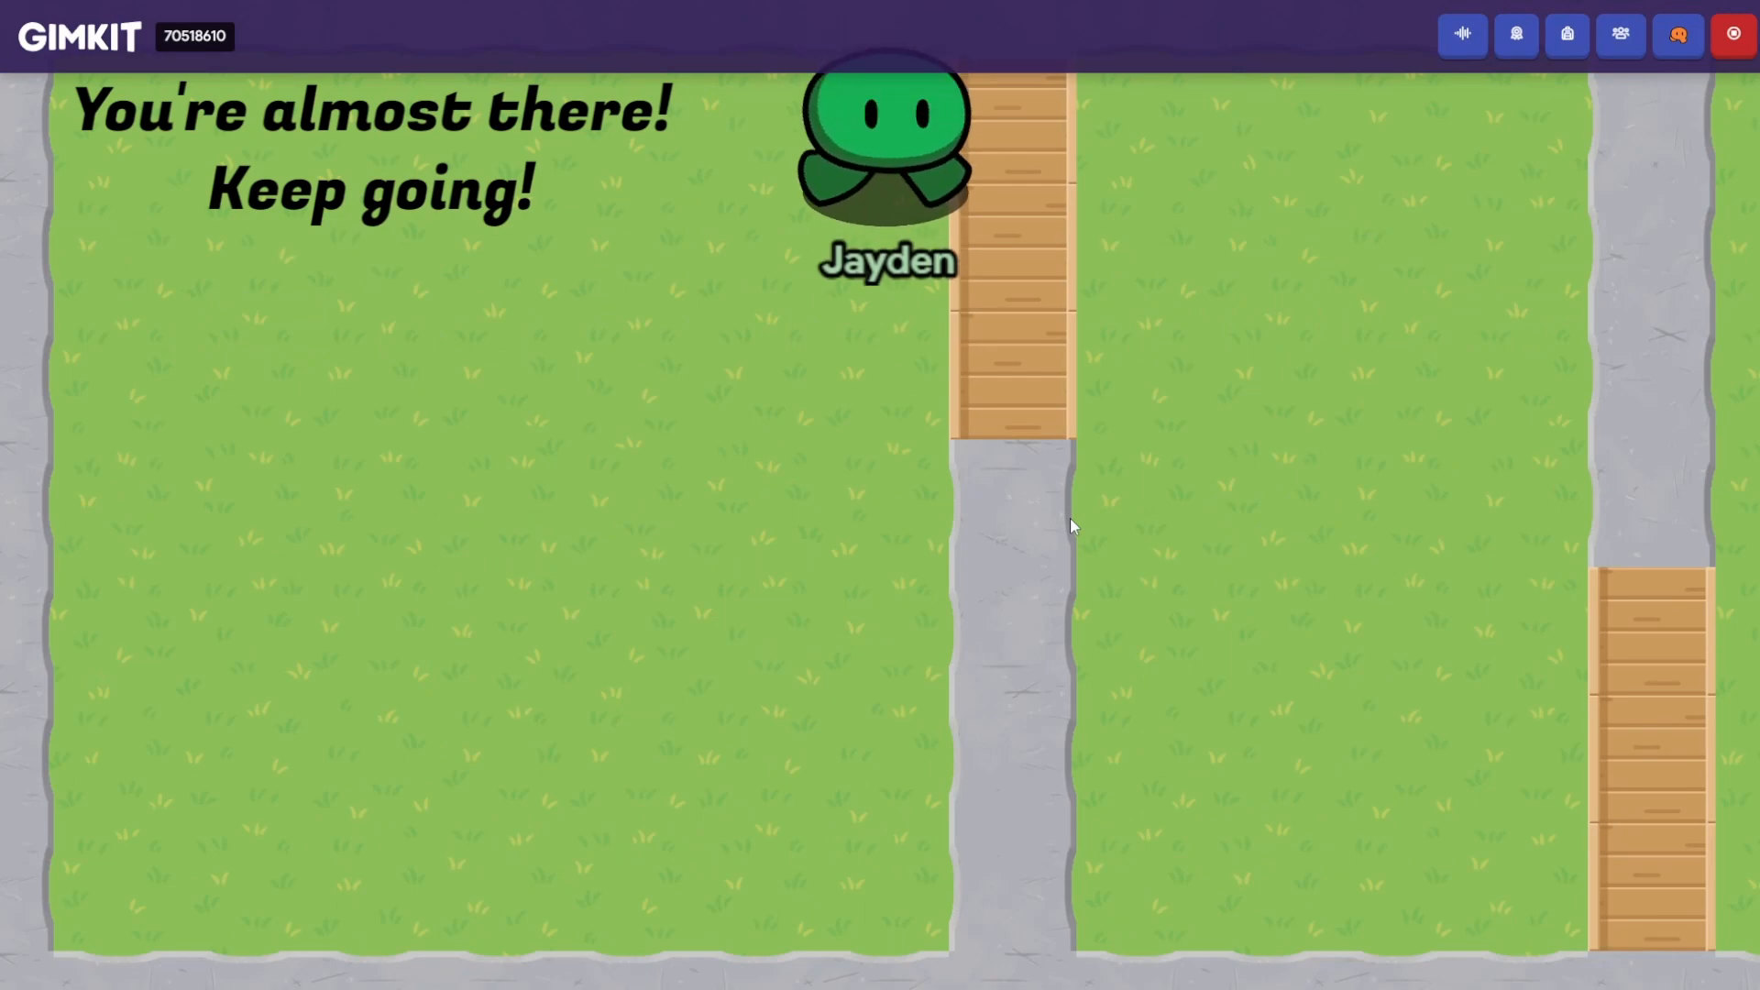
key("w")
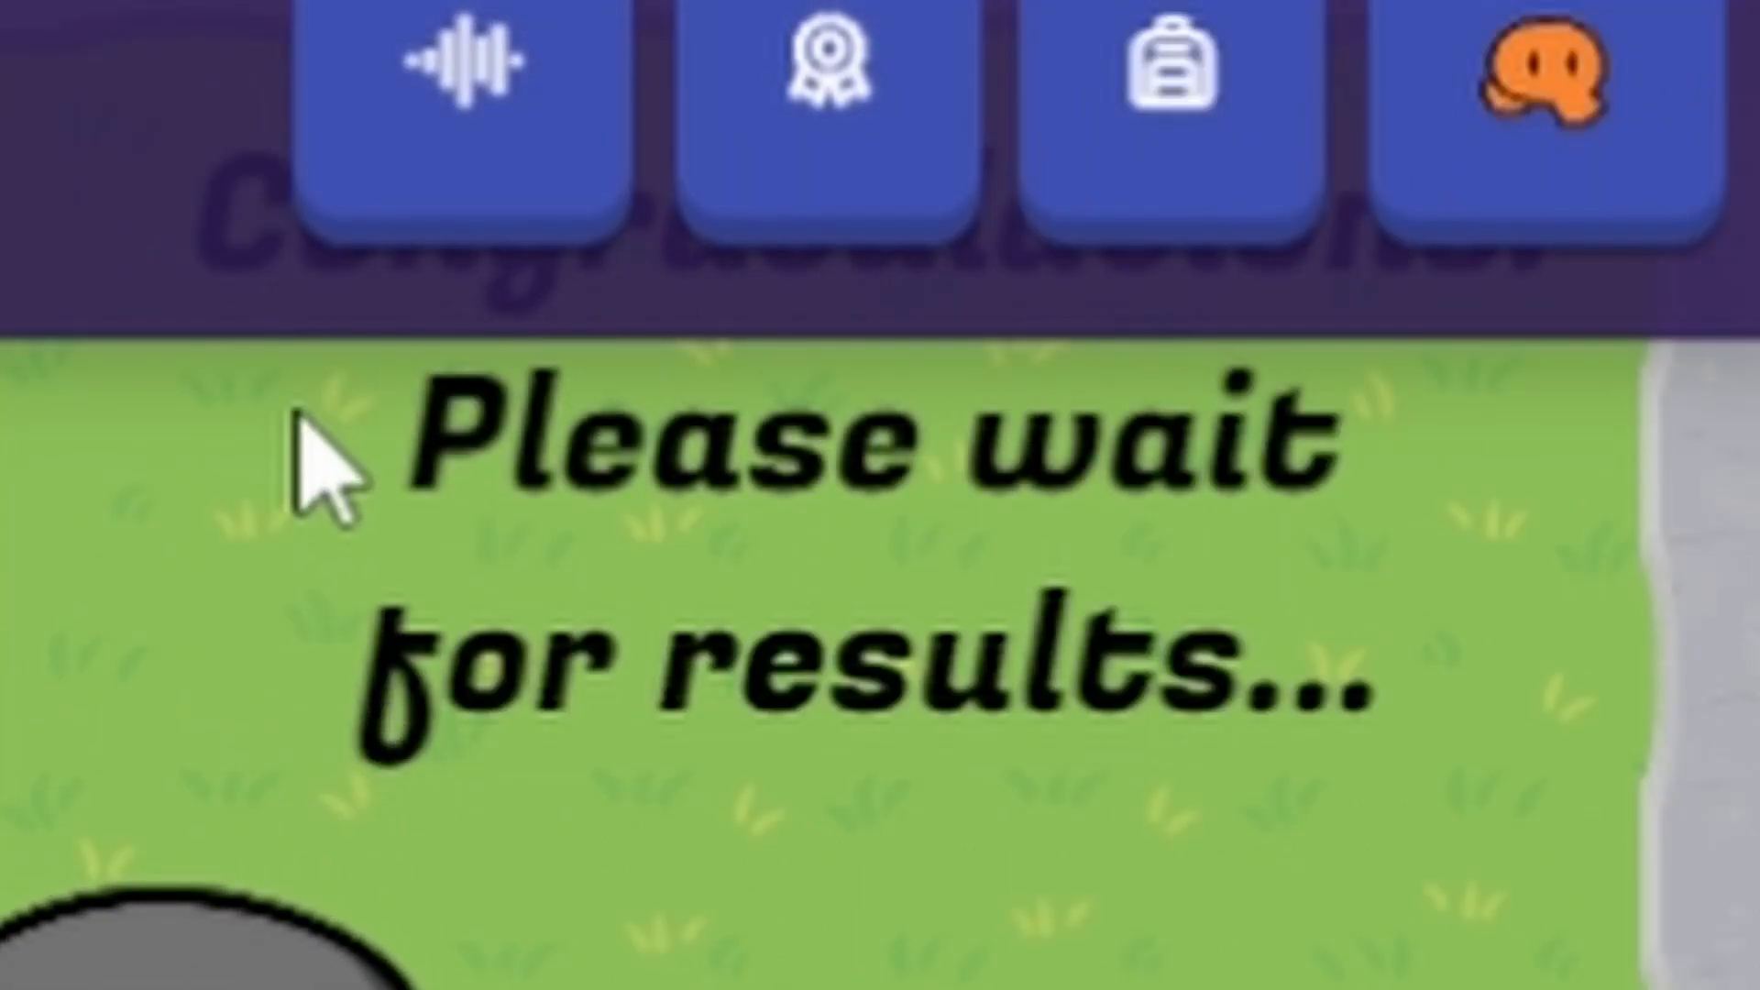
mouse_move(1504, 943)
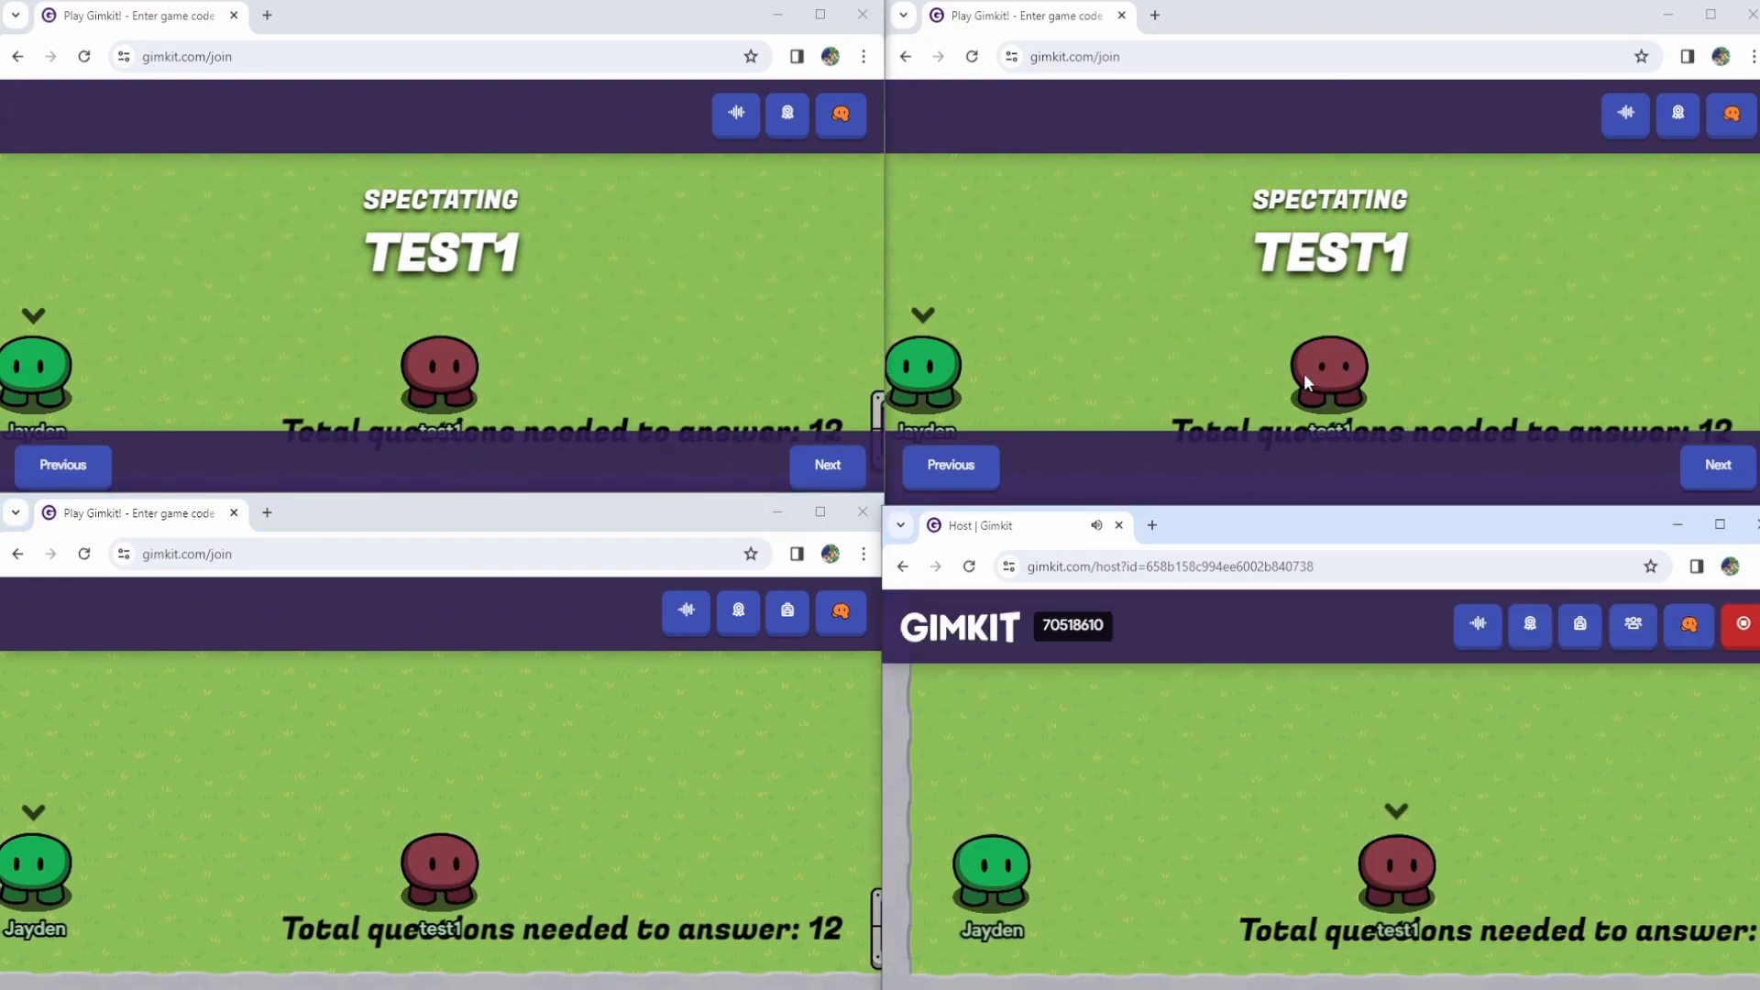
- Run a two-player test in four split-screen Chrome windows, spectating TEST1 alongside the host
left_click(826, 466)
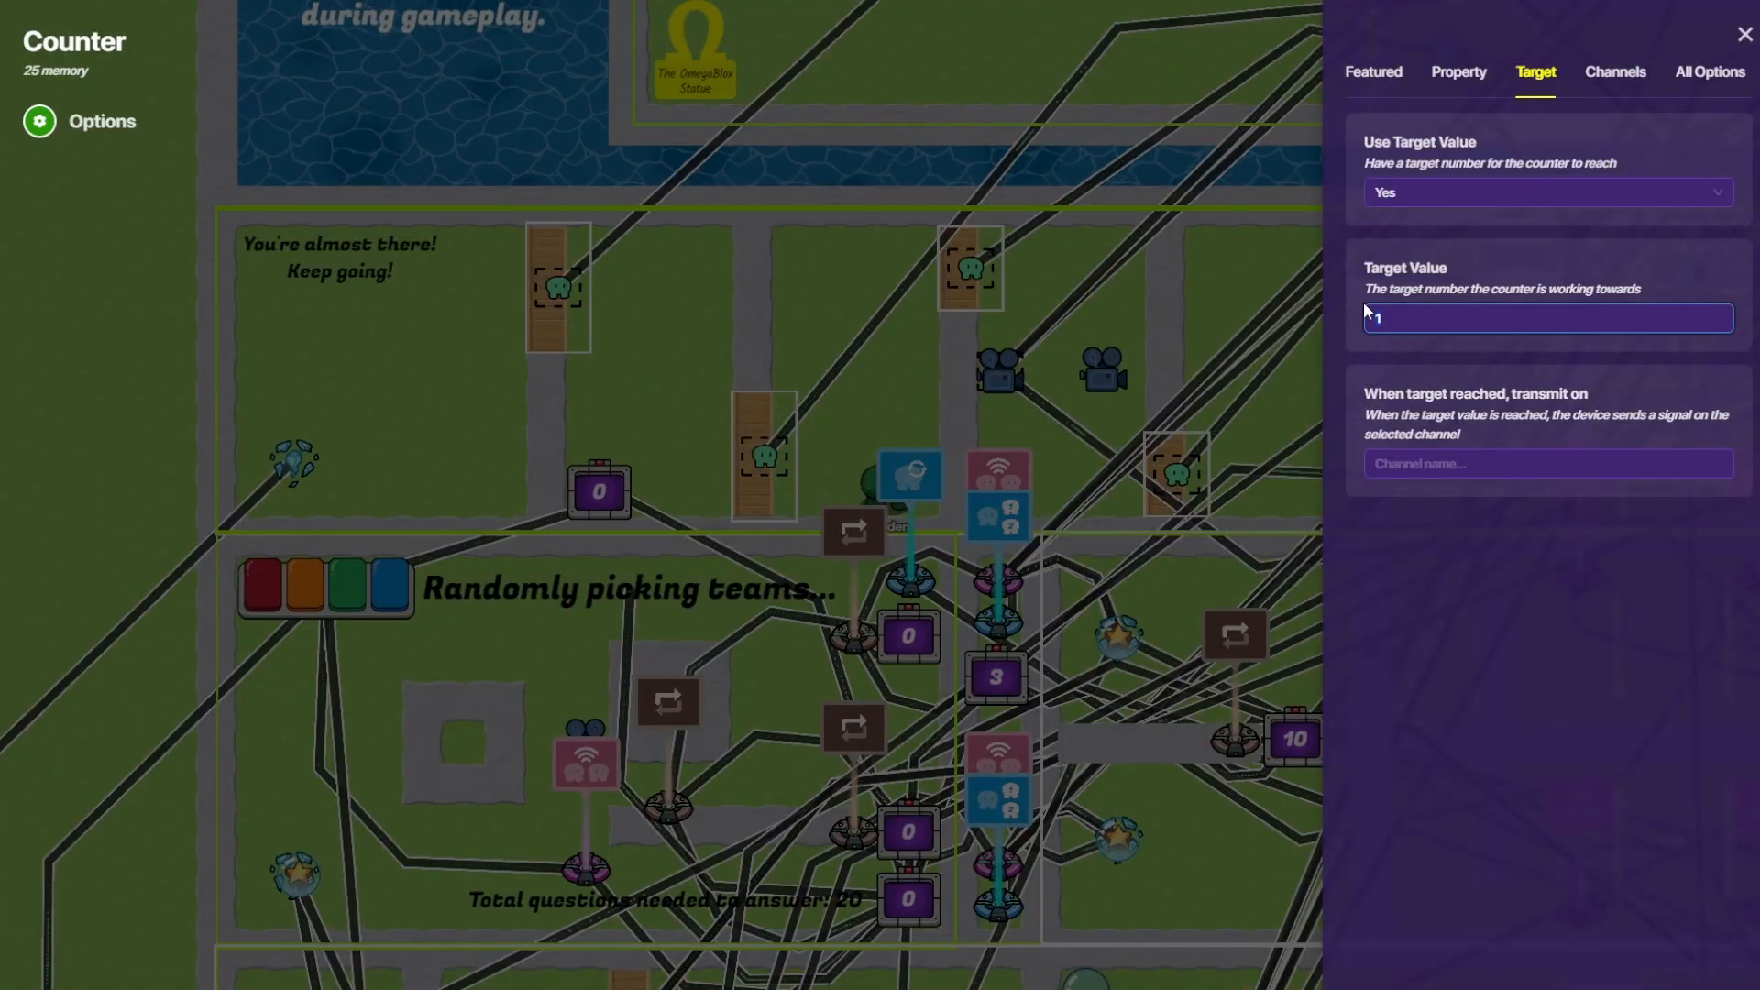
- Set the Counter's Use Target Value to Yes with target 1 and close the panel
left_click(1743, 35)
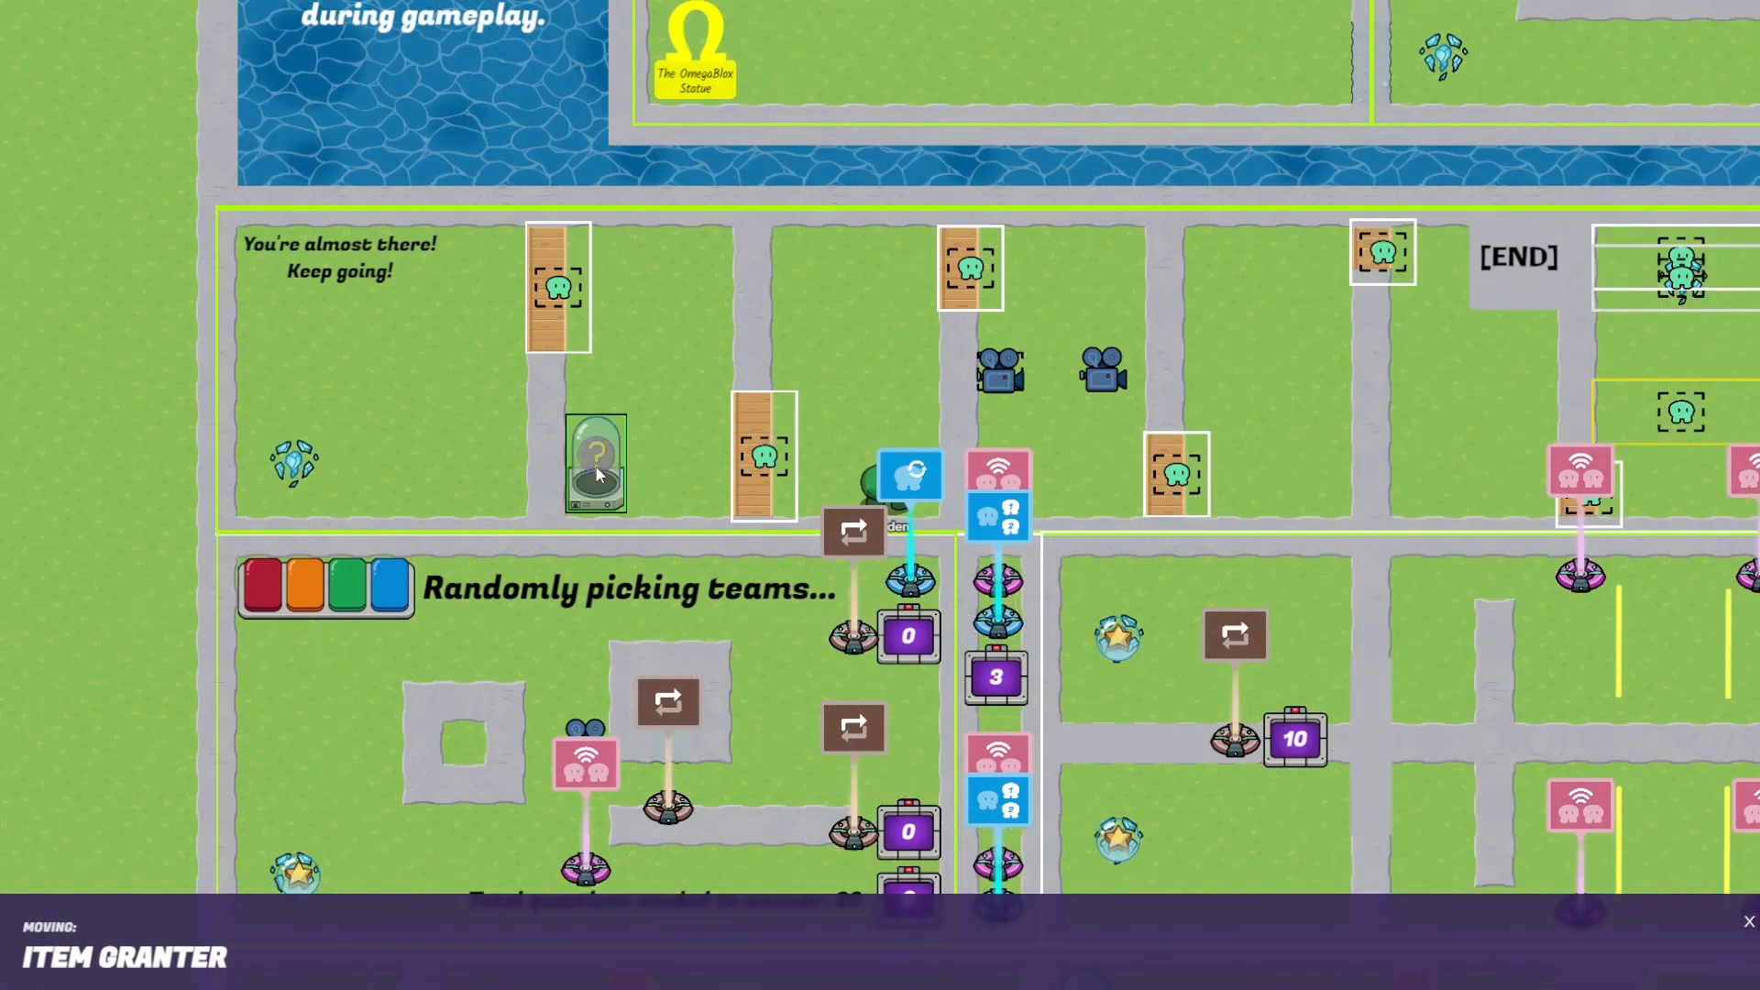
- Place an Item Granter beside 'You're almost there' granting 1 Cash
left_click(596, 464)
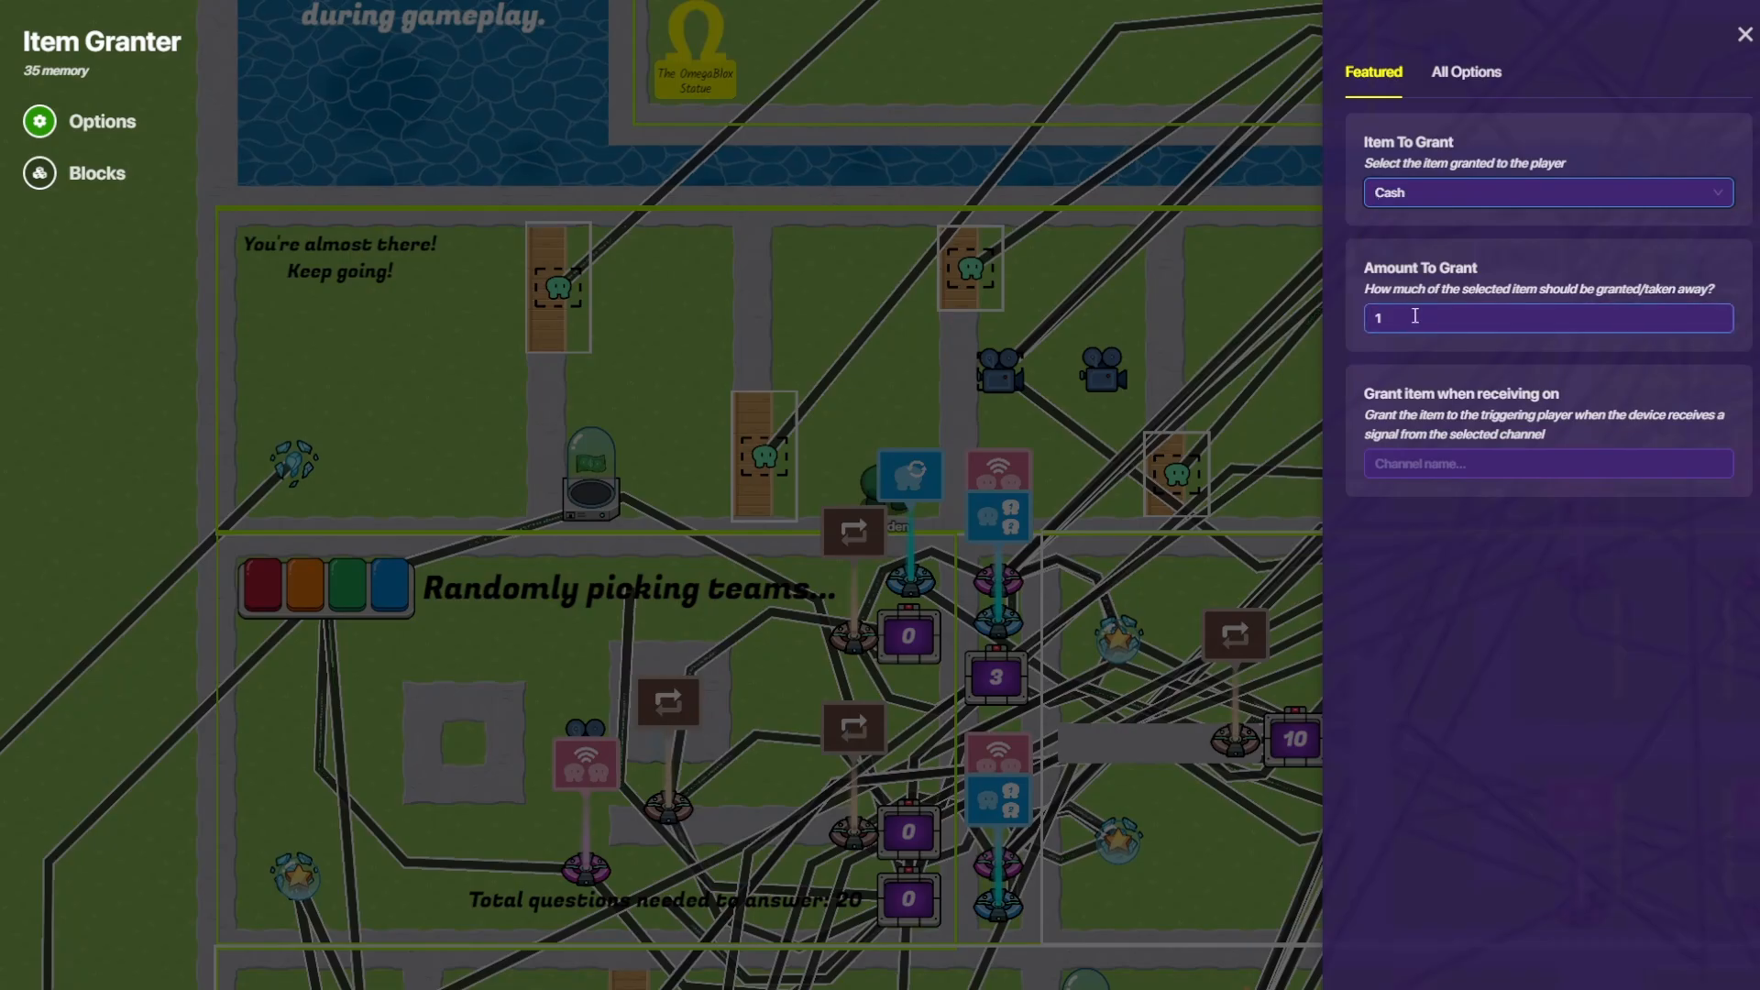
left_click(1744, 34)
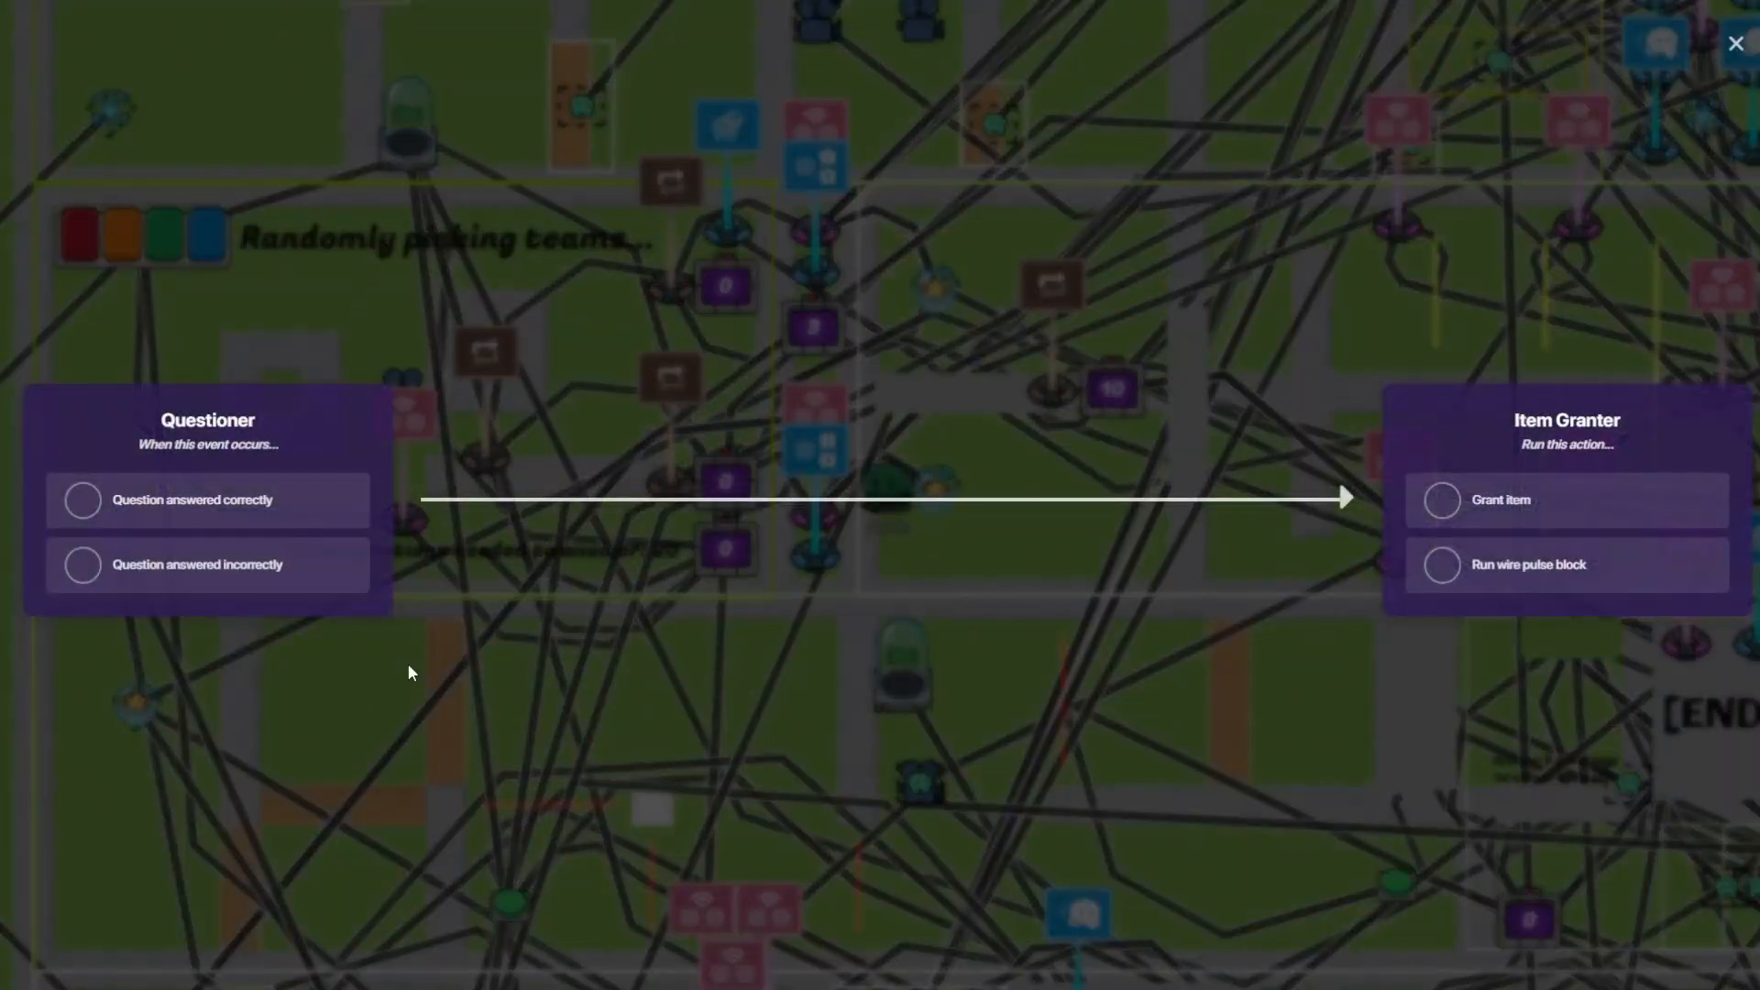
- Wire Questioner 'Question answered correctly' to Item Granter 'Grant item' and confirm
left_click(1735, 43)
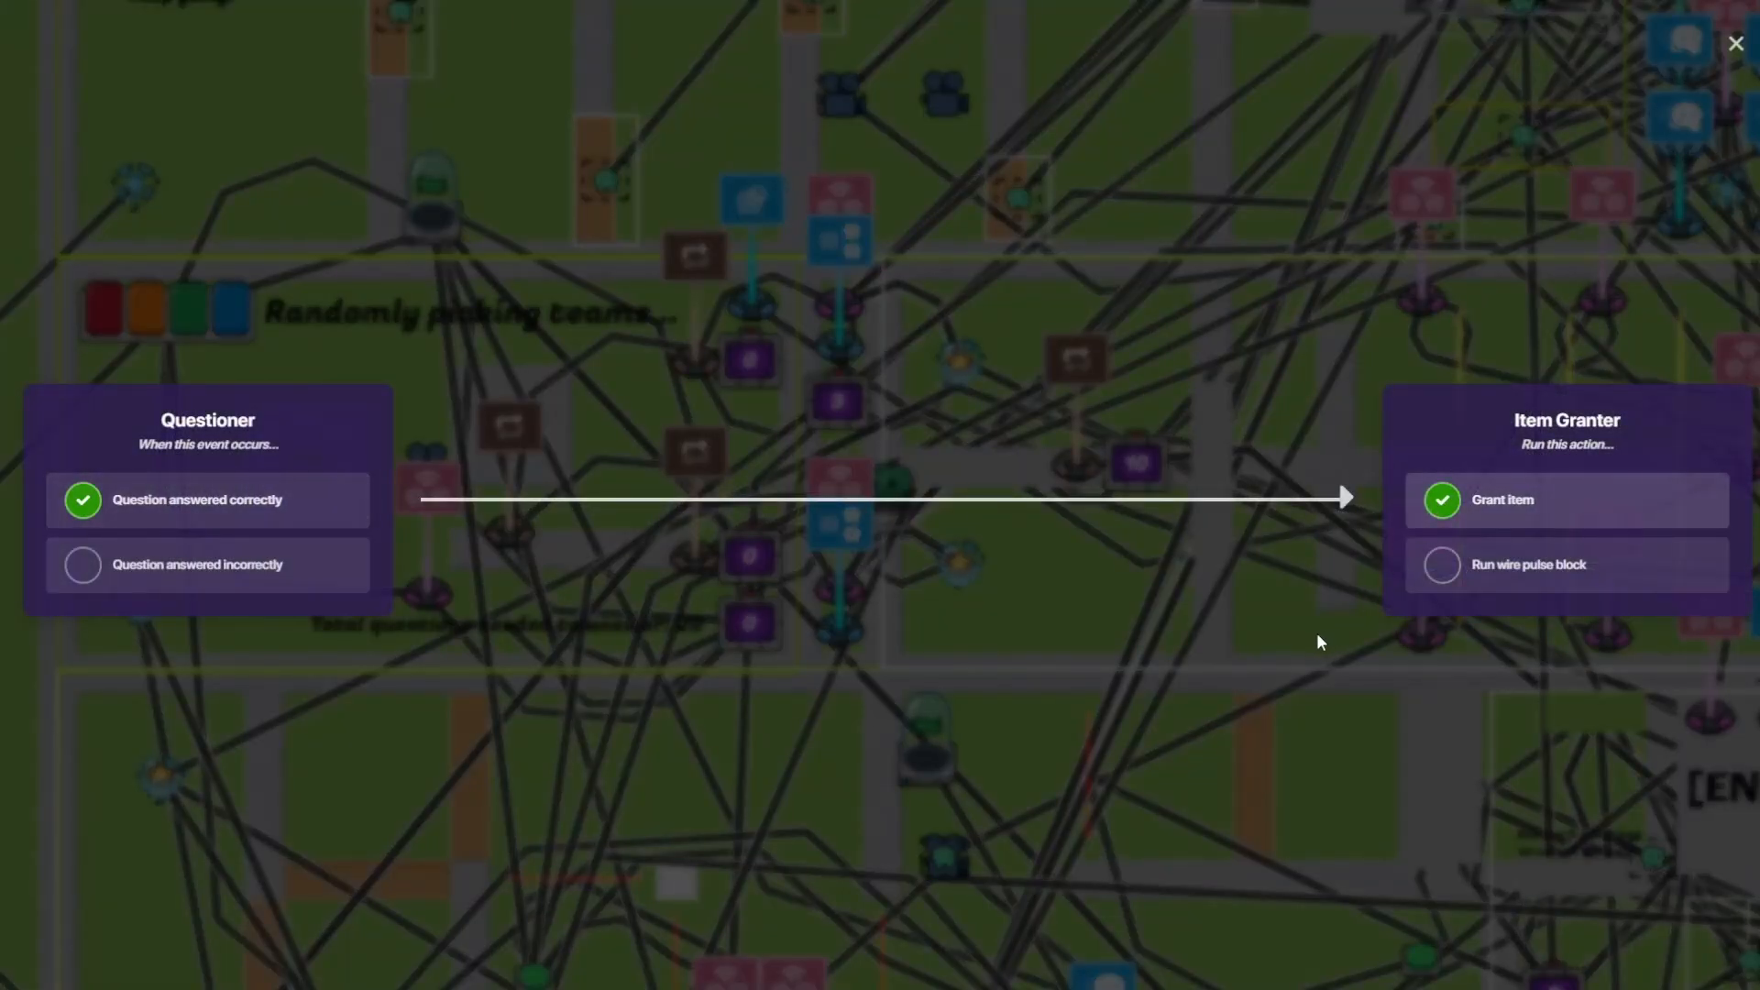
left_click(1735, 43)
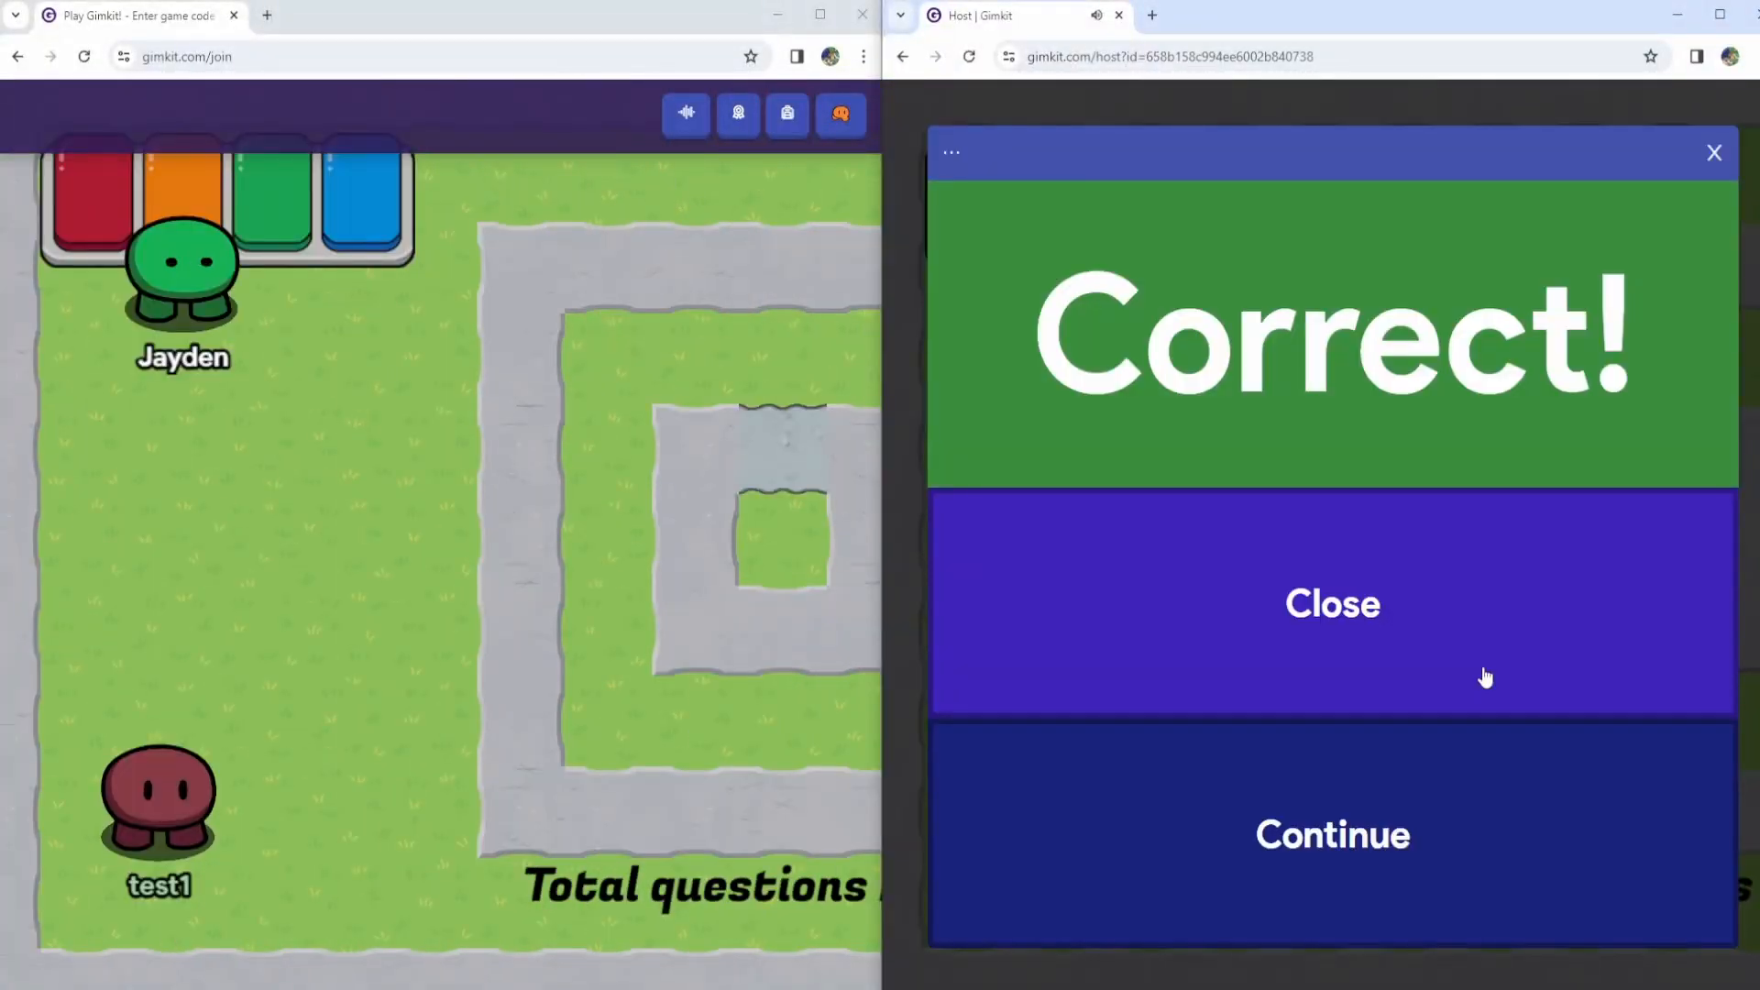
- Close the Correct! screen and the leaderboard, then continue both players back to the map
left_click(1331, 834)
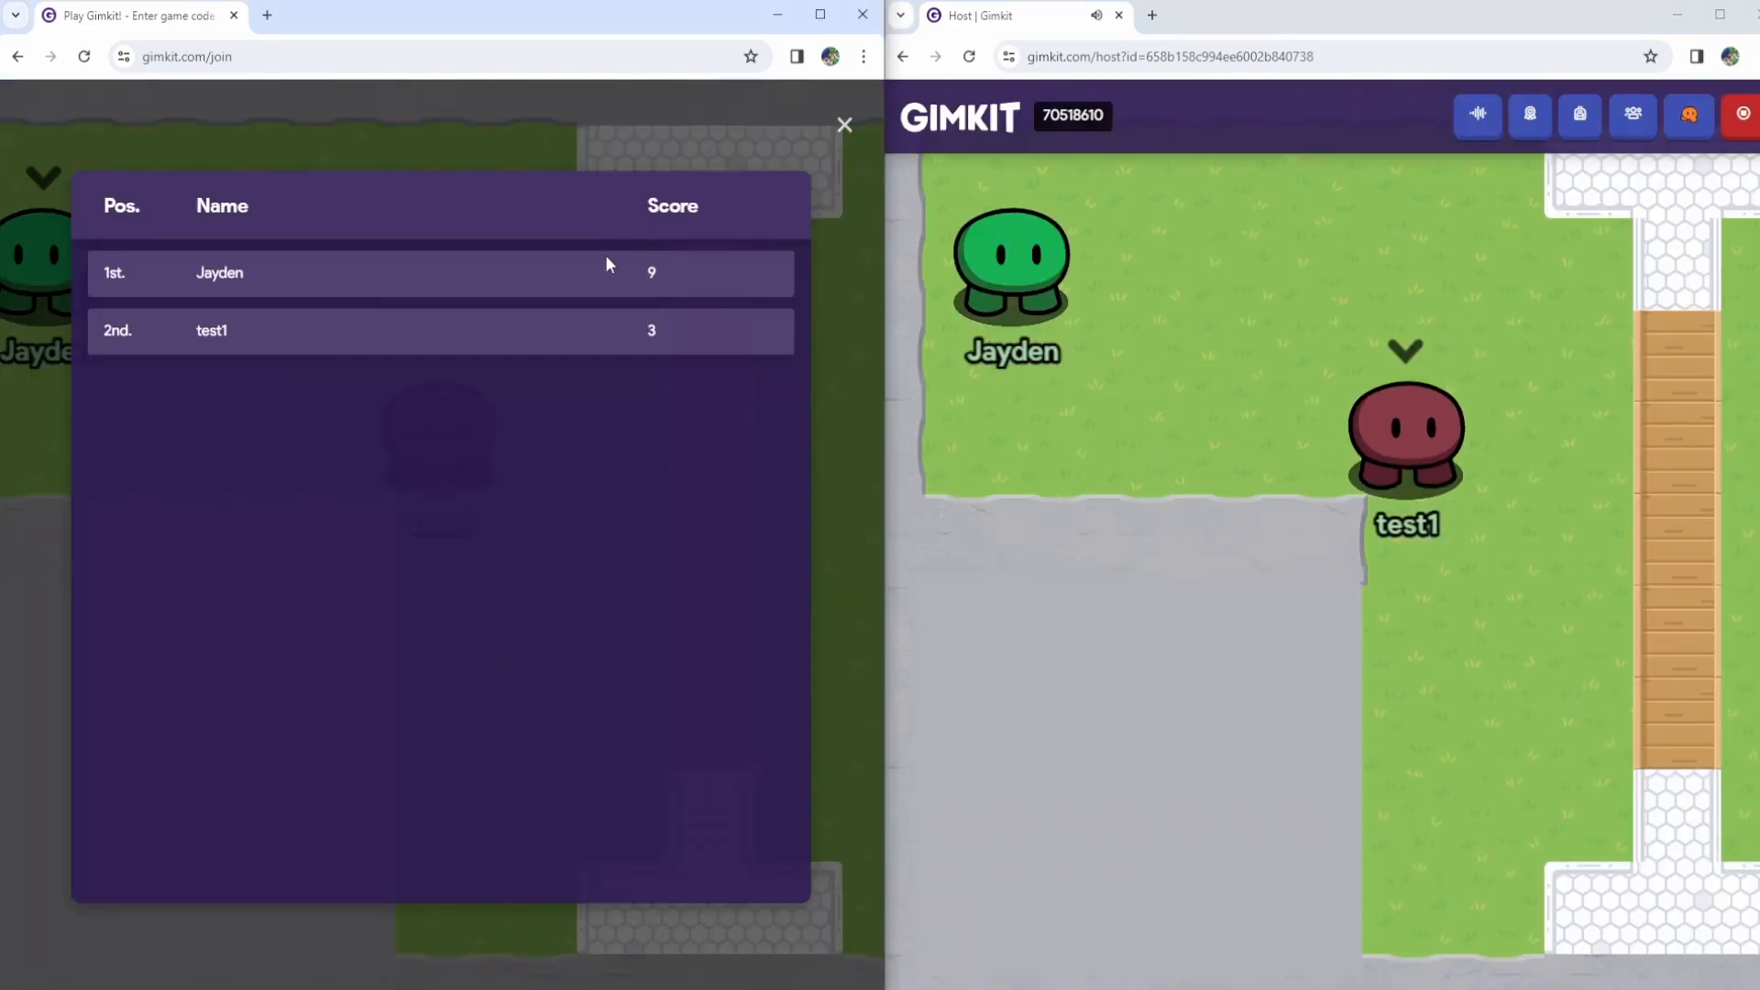
left_click(845, 124)
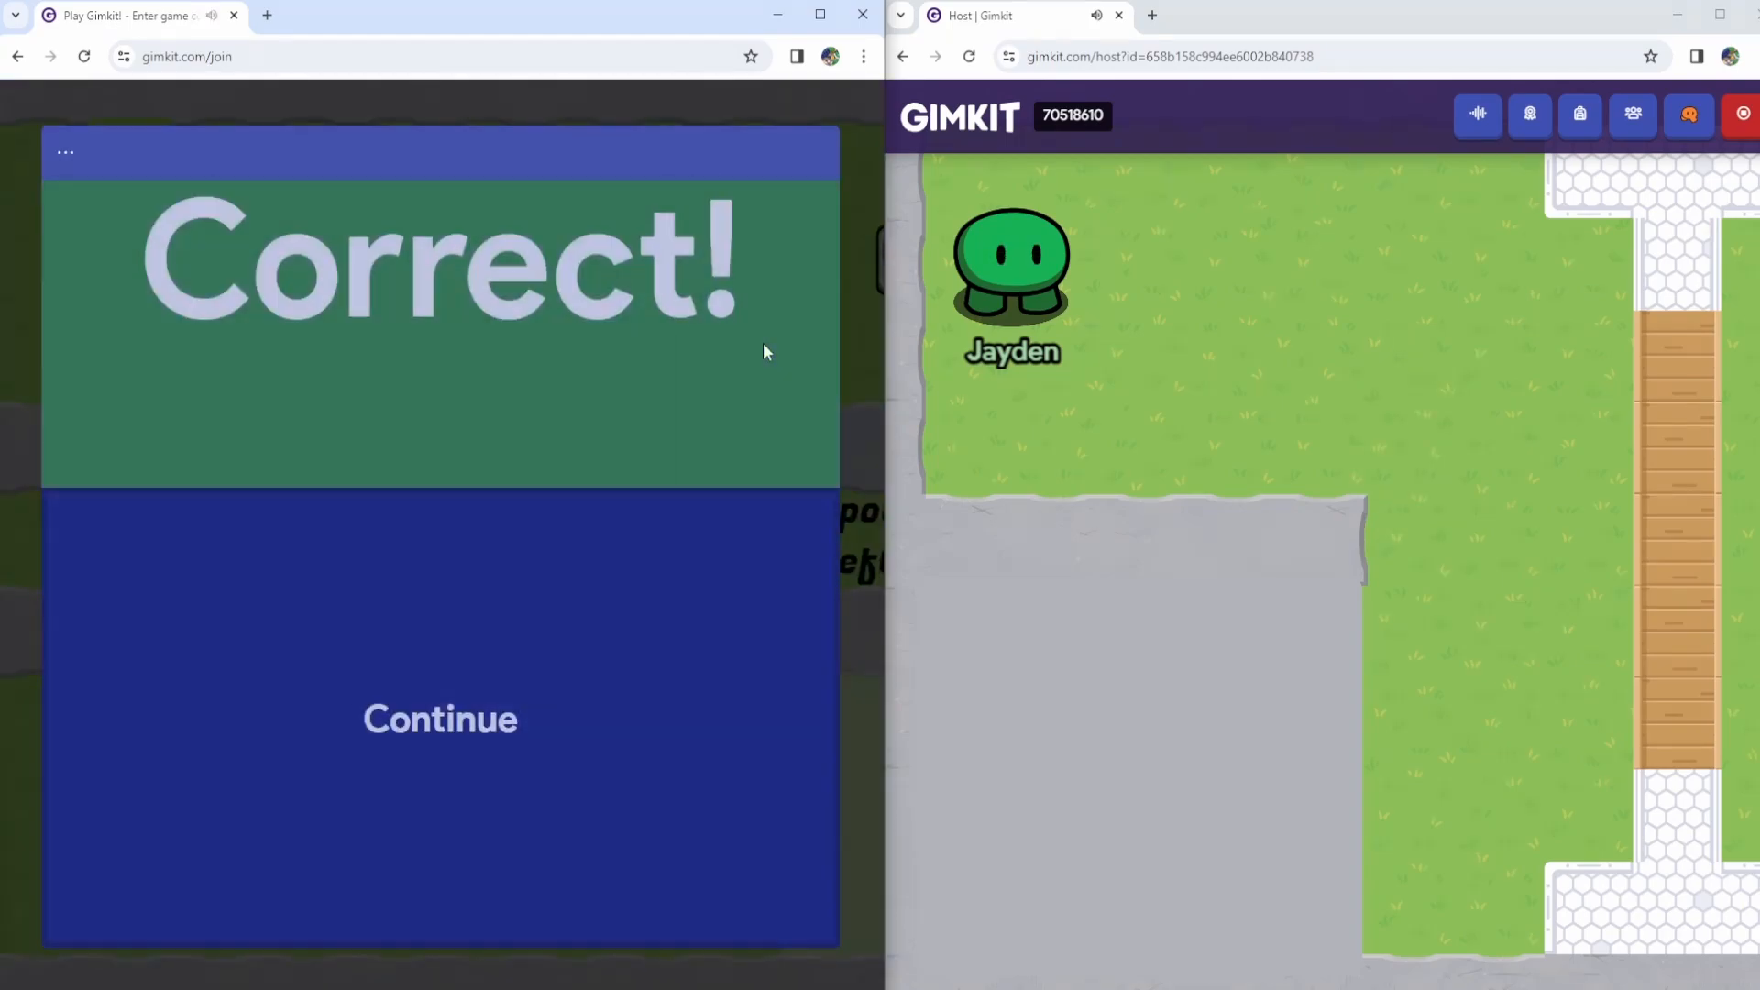
left_click(439, 718)
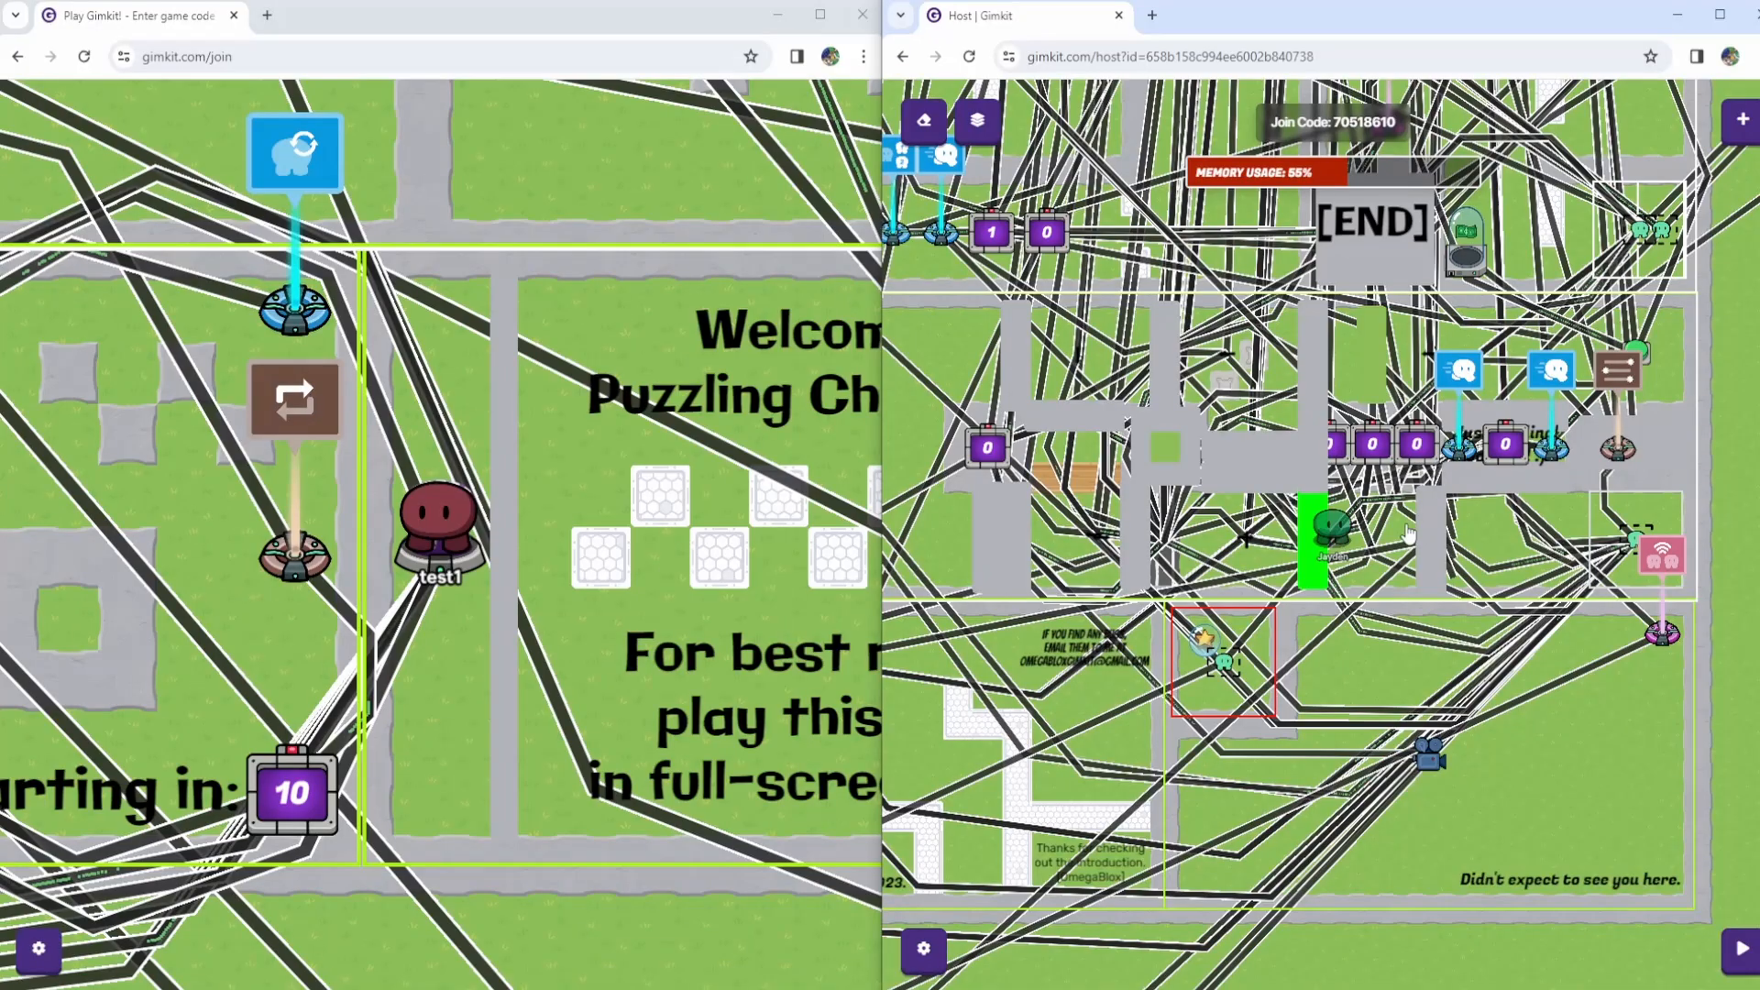